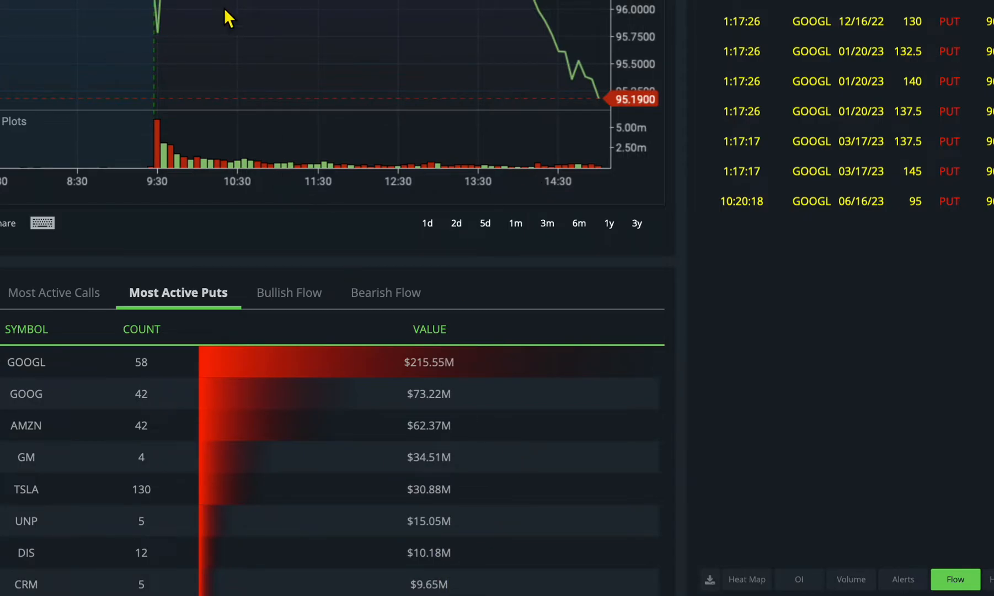
mouse_move(436, 378)
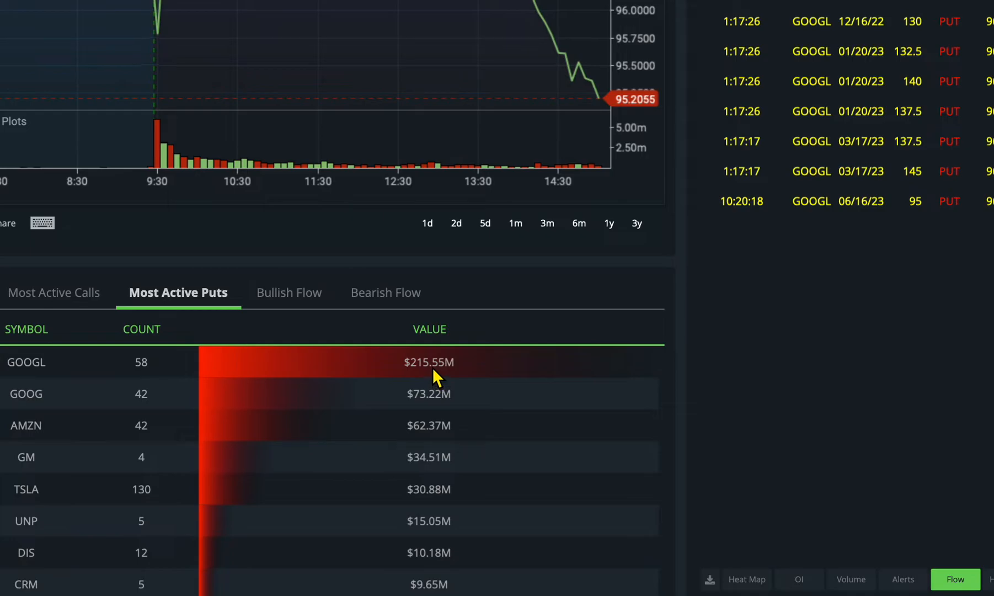